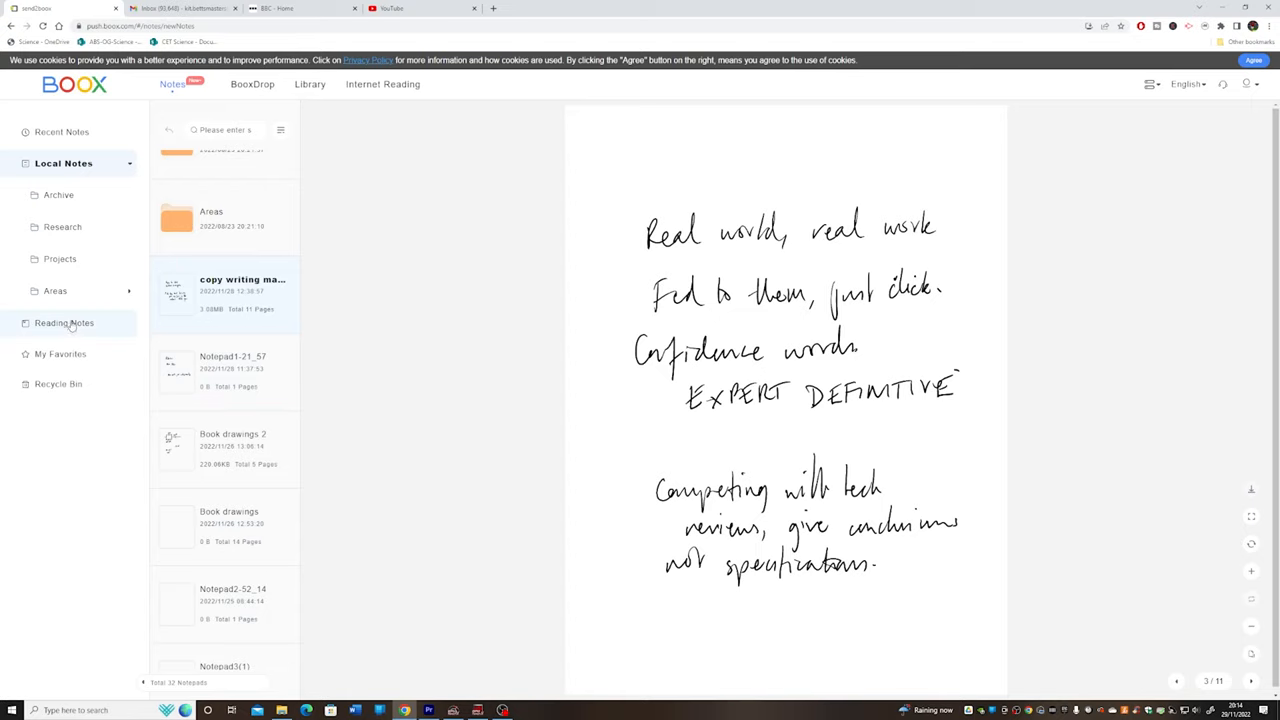
- Reach the BigMe full settings list from the quick panel, showing the installed system update version
click(64, 322)
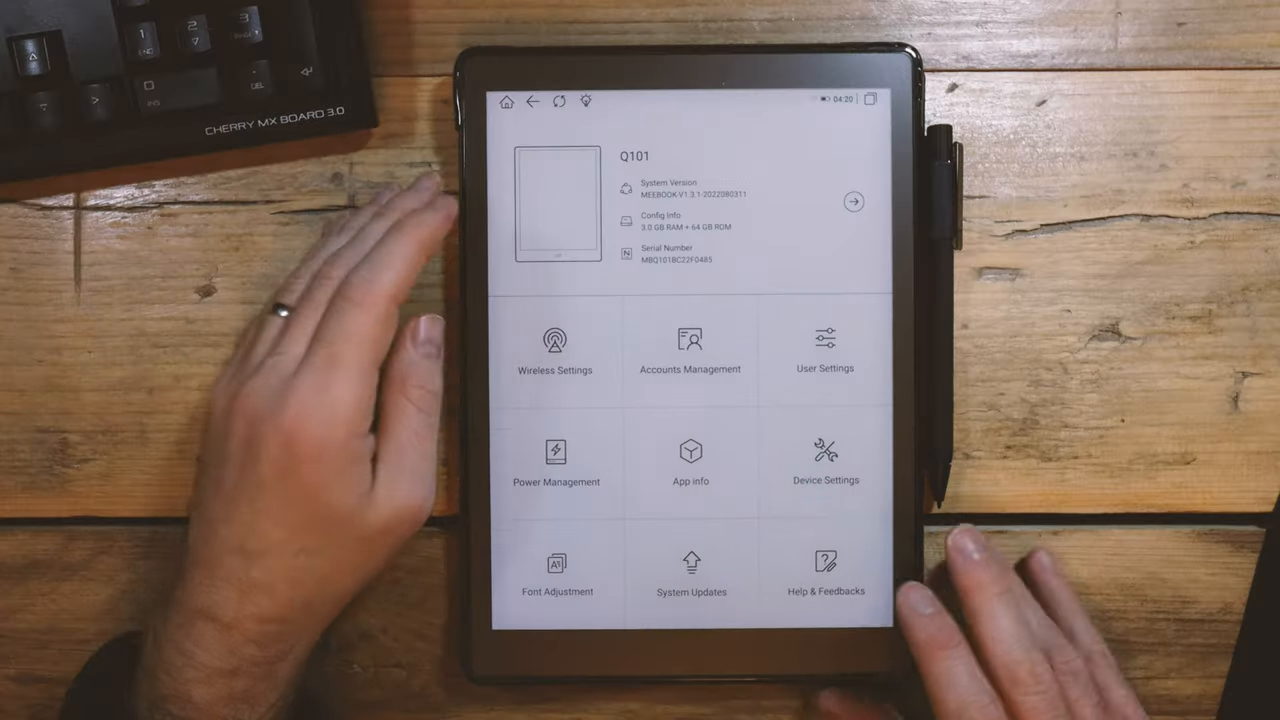
click(692, 570)
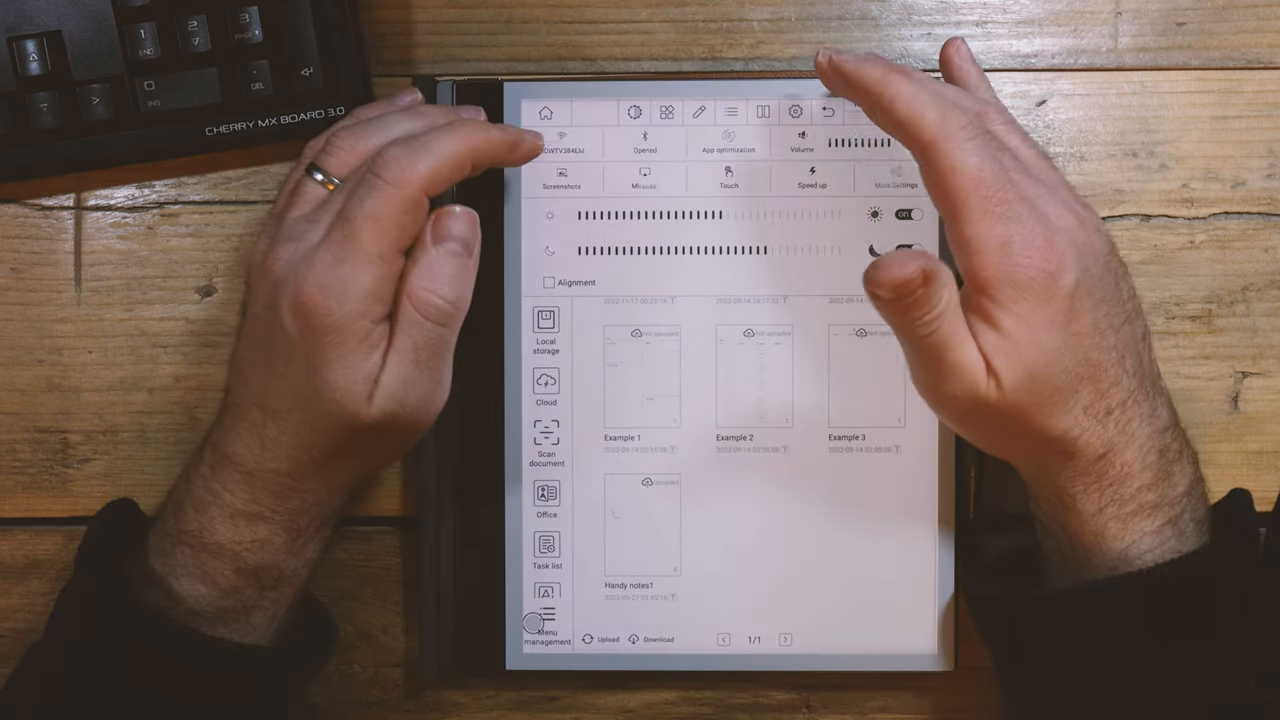
click(796, 112)
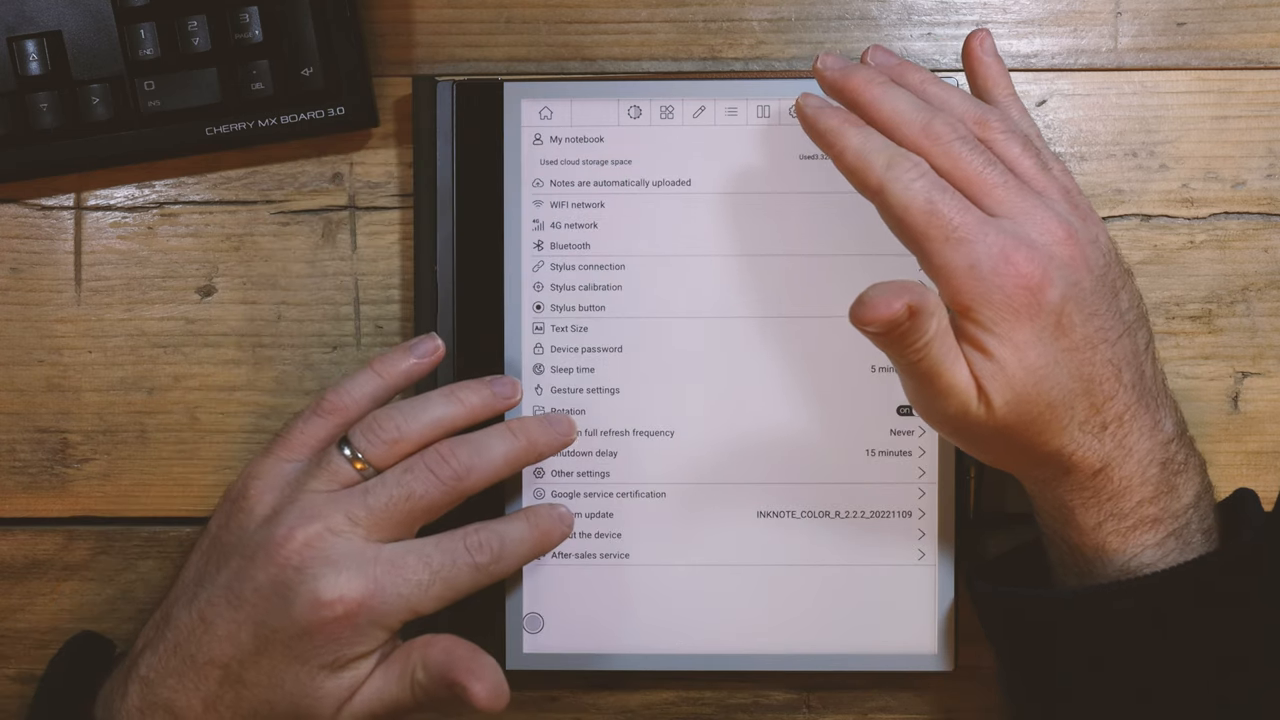
click(590, 514)
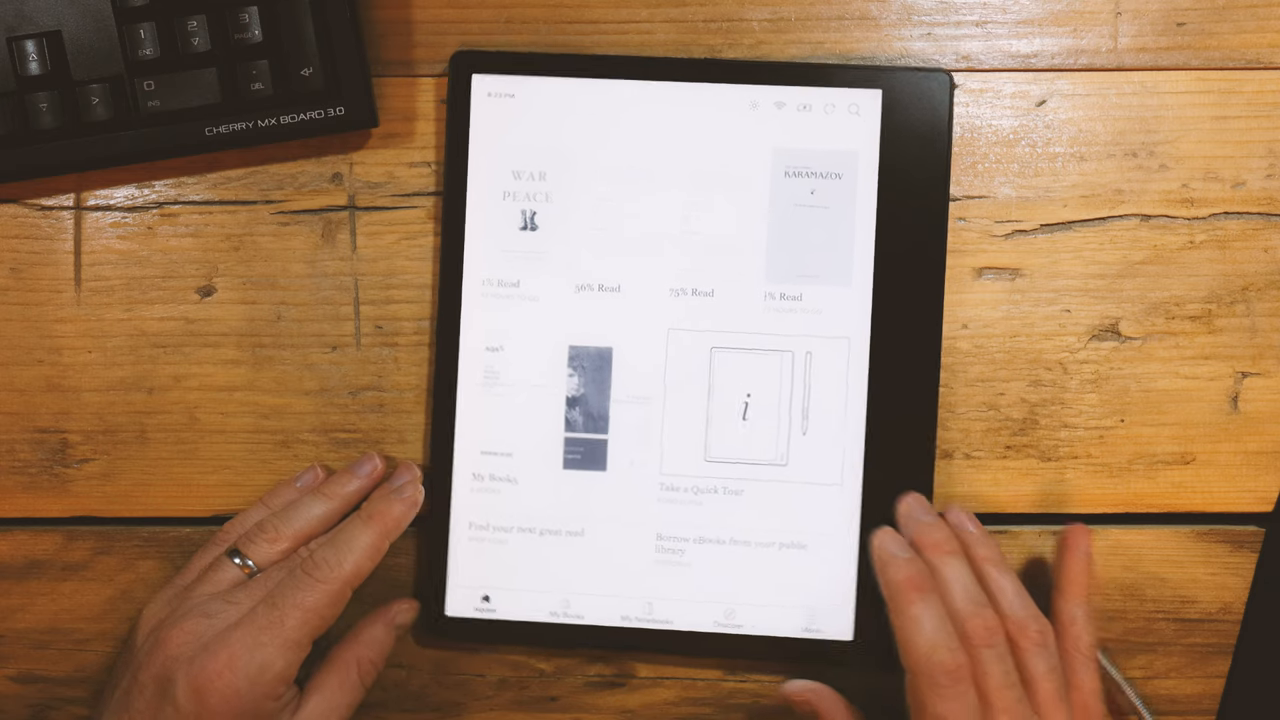
- View the reMarkable 2 Release 2.15 notes down to the Smarter screen sharing section
click(738, 410)
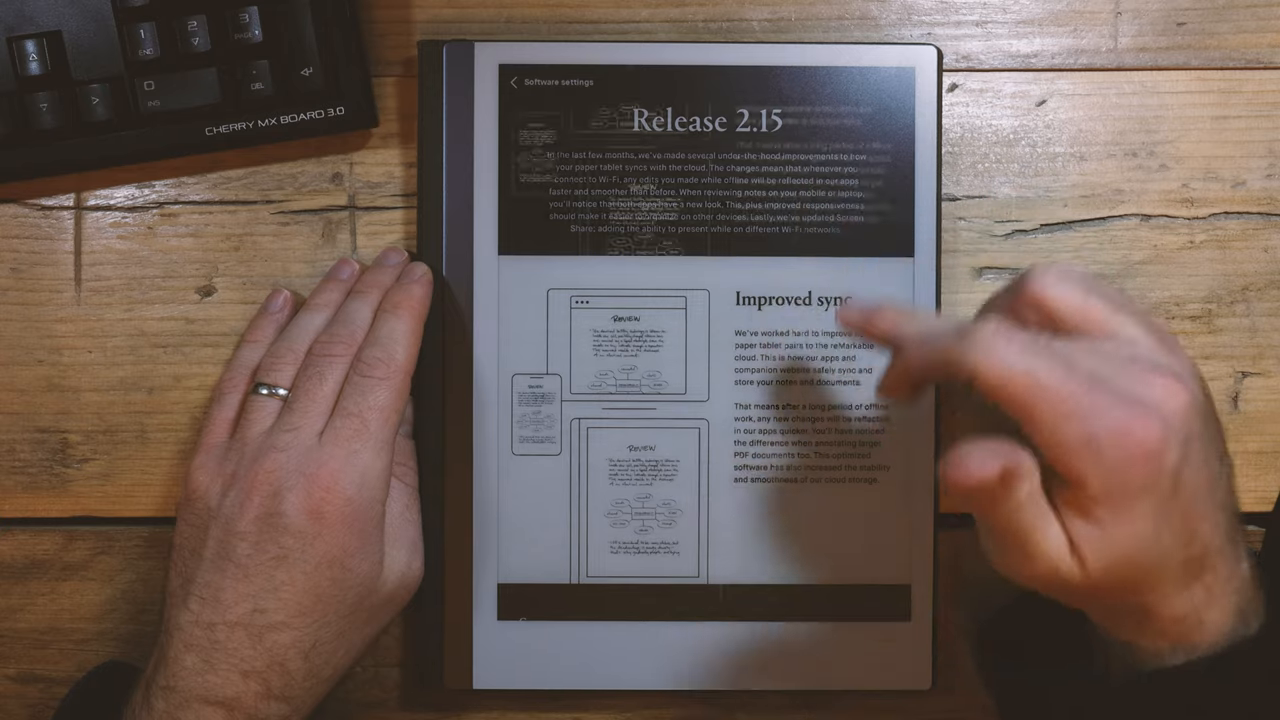
scroll(down, 3)
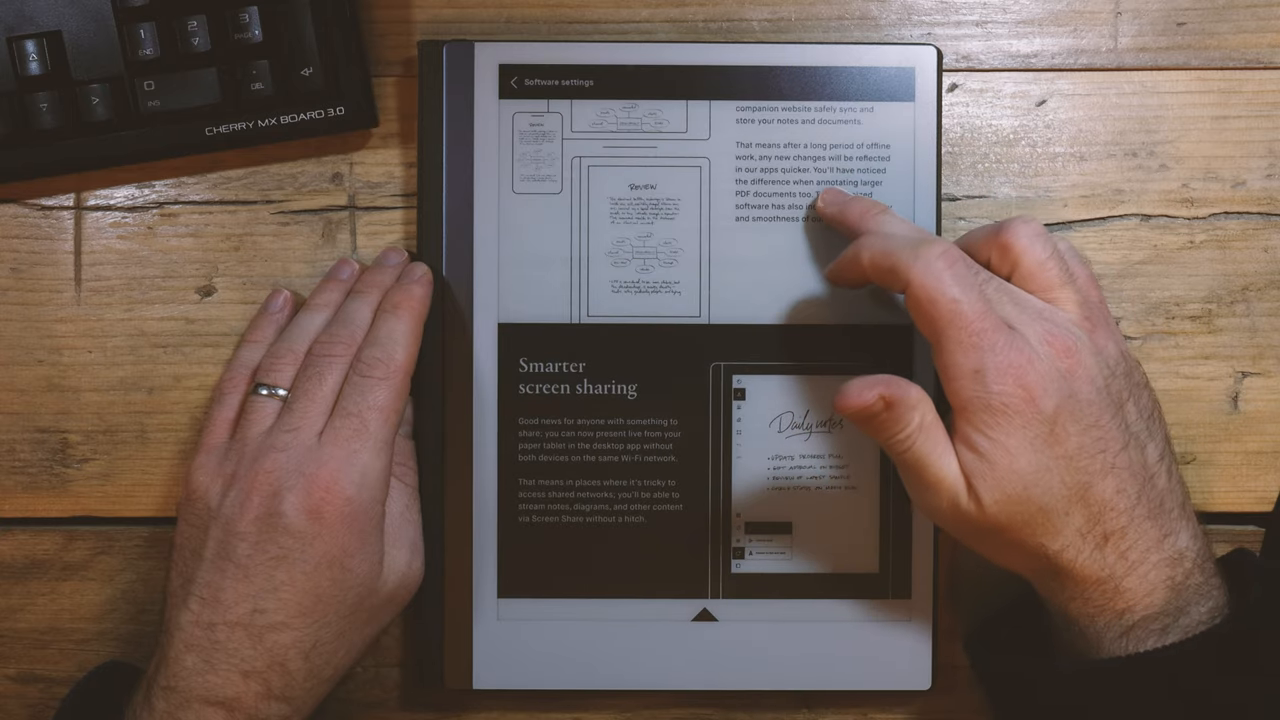